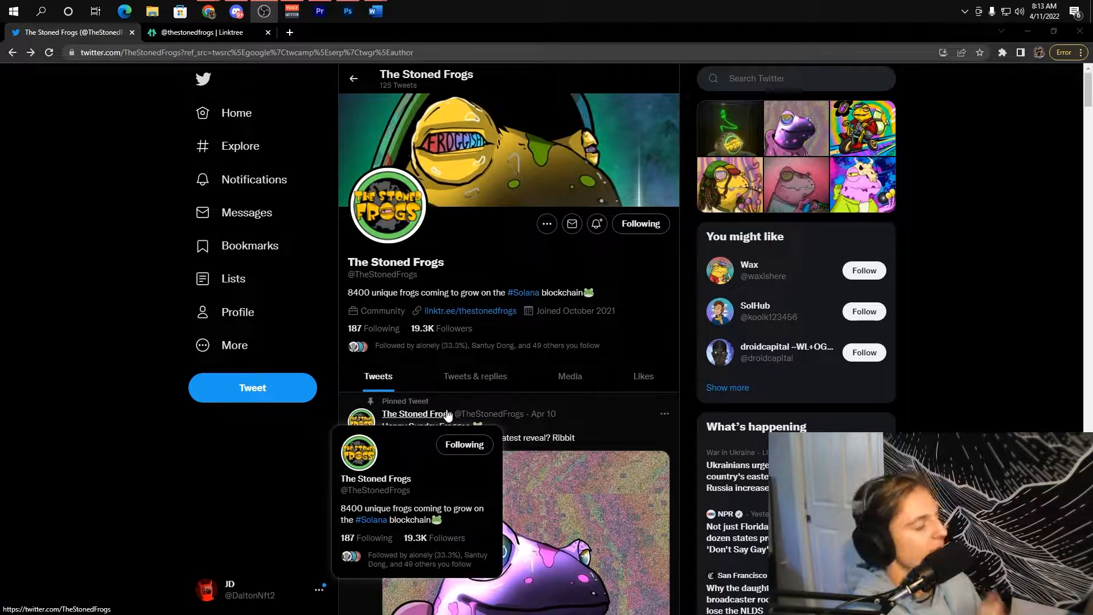
mouse_move(251, 96)
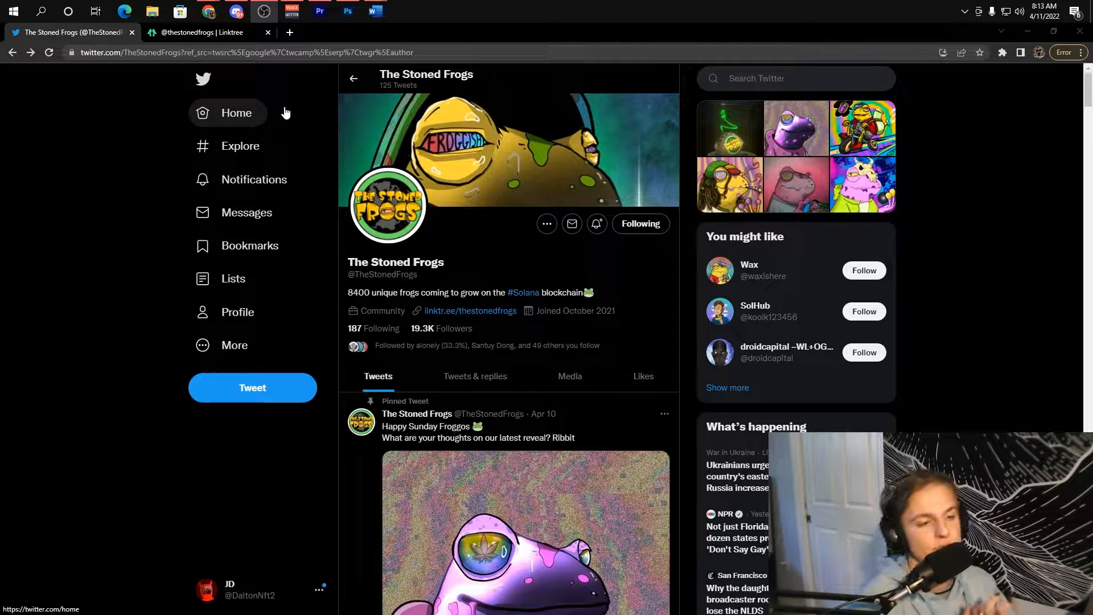
mouse_move(229, 83)
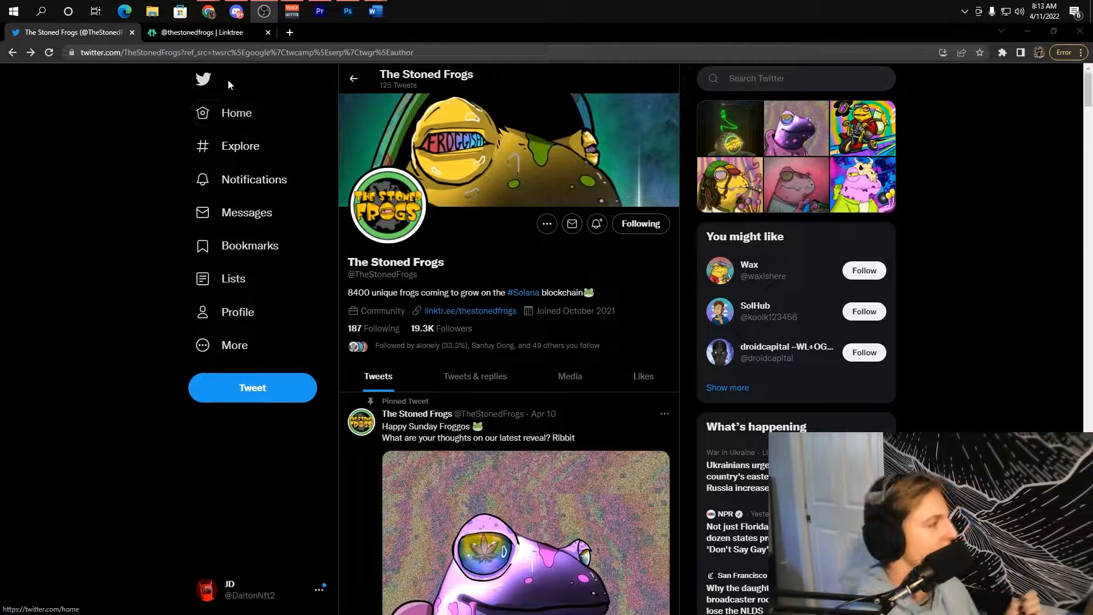
Step: Scroll down the announcements channel to read the Doxxing Announcement
scroll(down, 3)
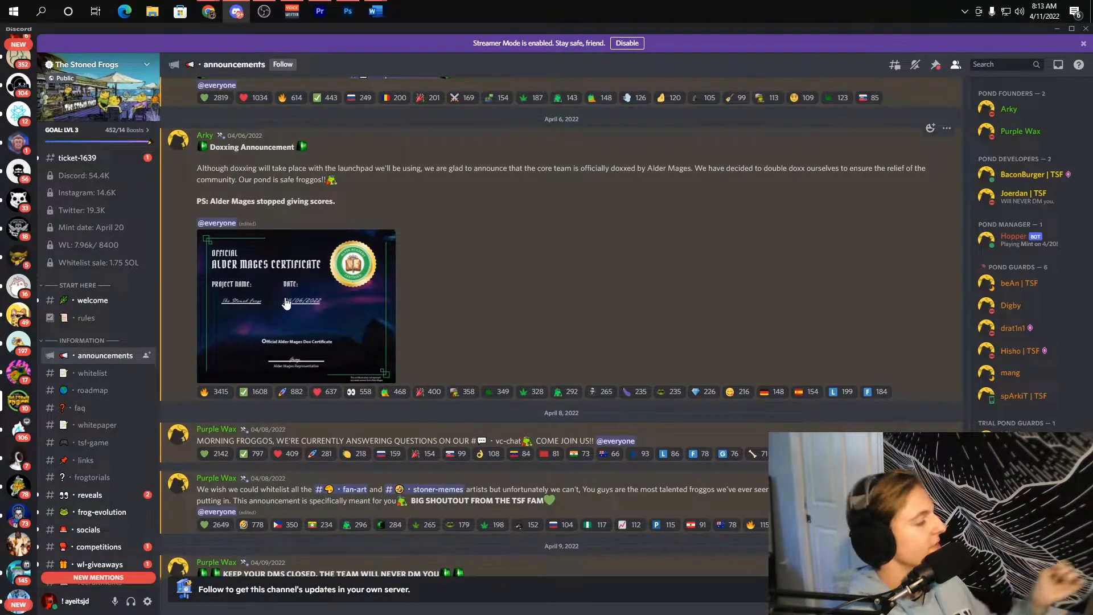
mouse_move(288, 323)
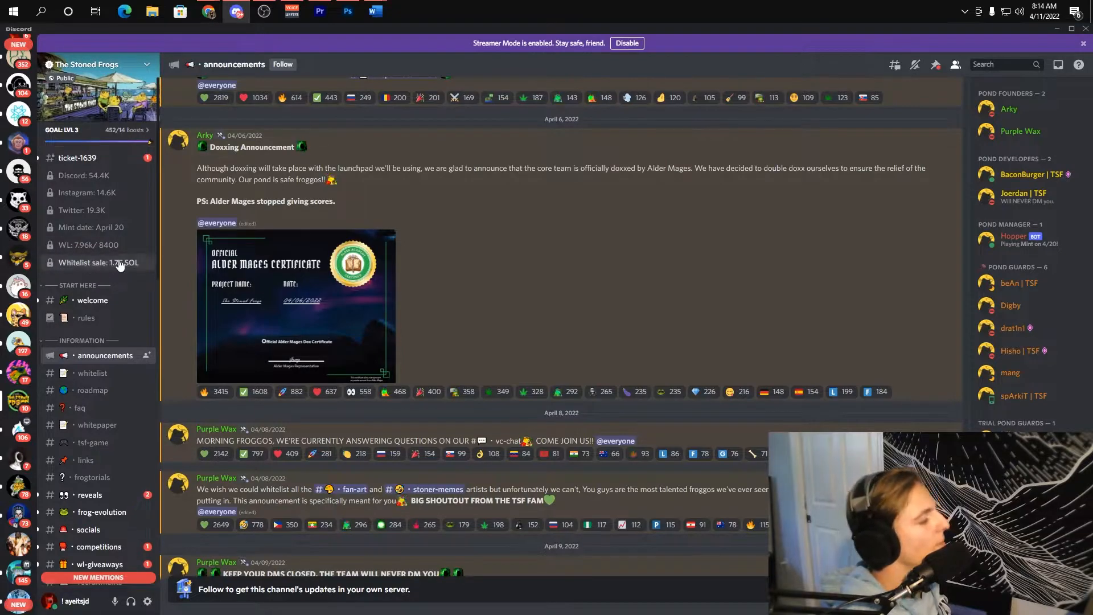
mouse_move(137, 279)
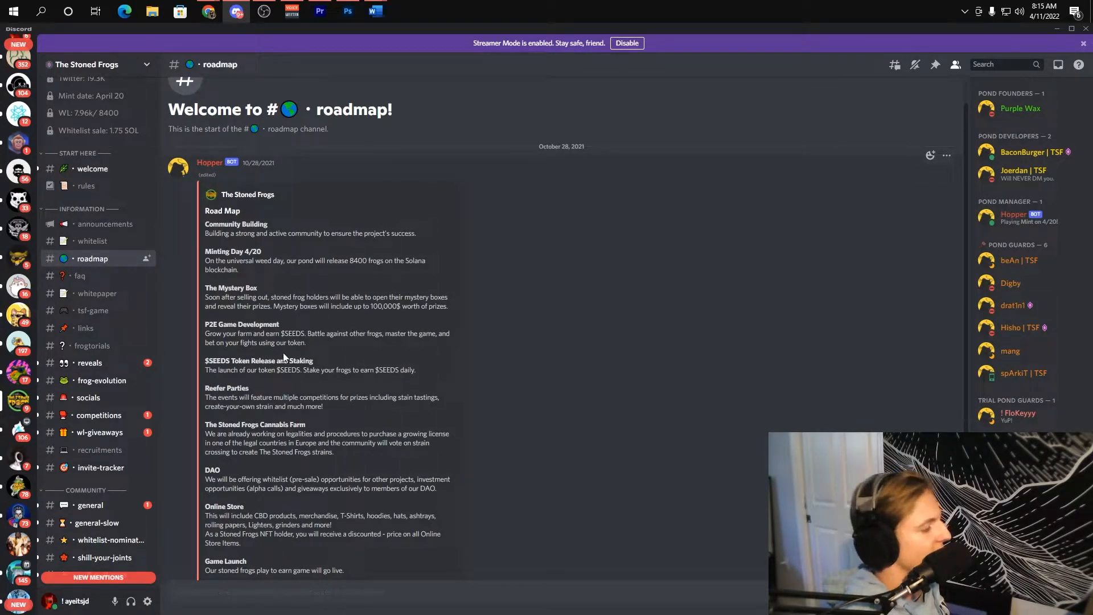
mouse_move(266, 382)
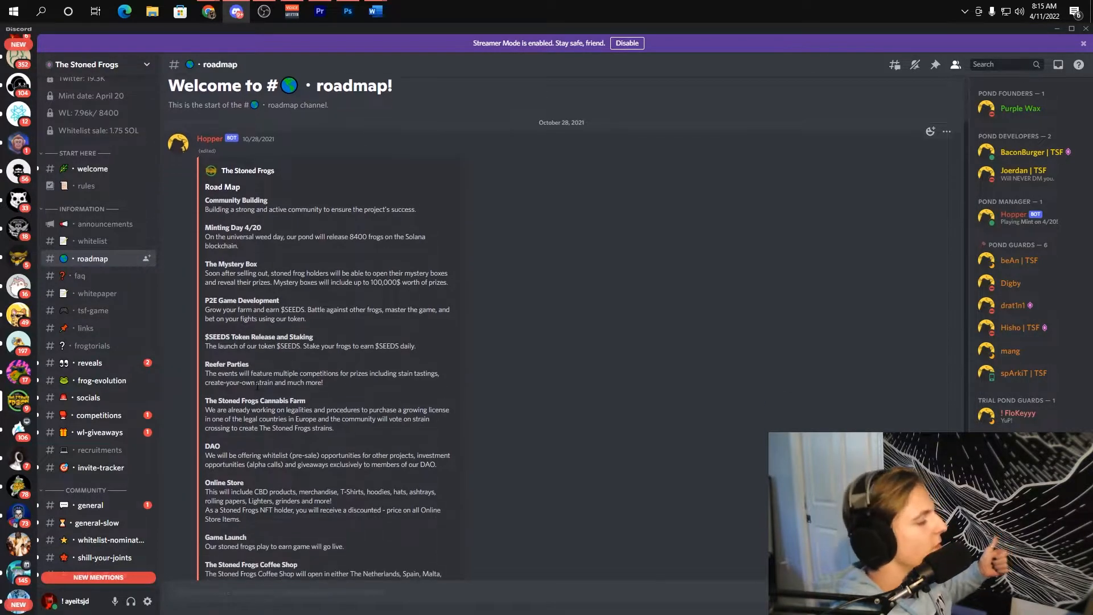
Step: Read down through the Road Map post, then switch to the #reveals channel
scroll(down, 3)
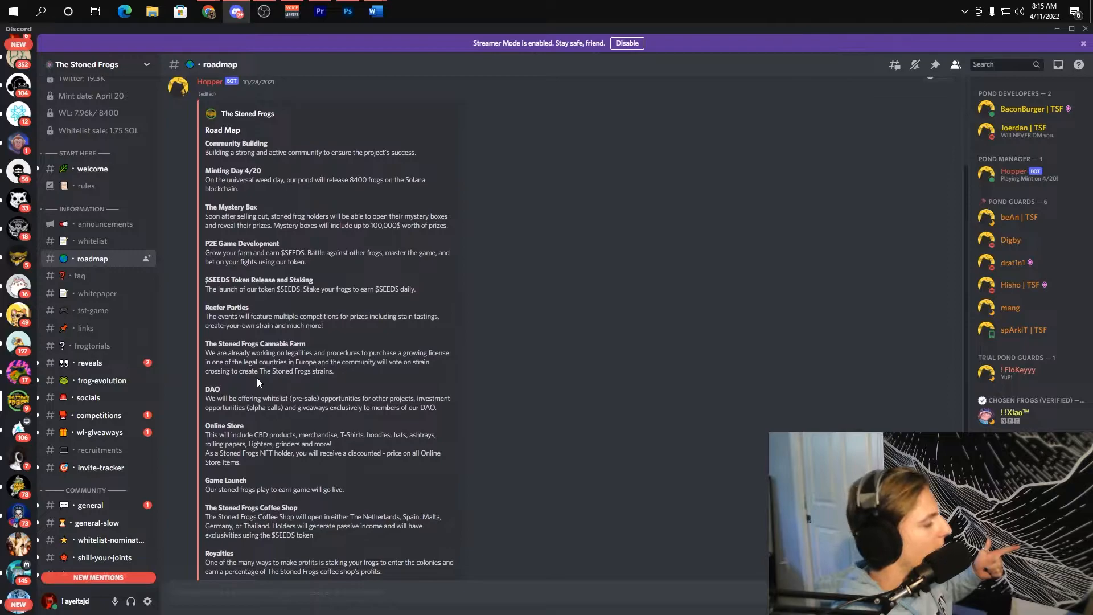
mouse_move(253, 389)
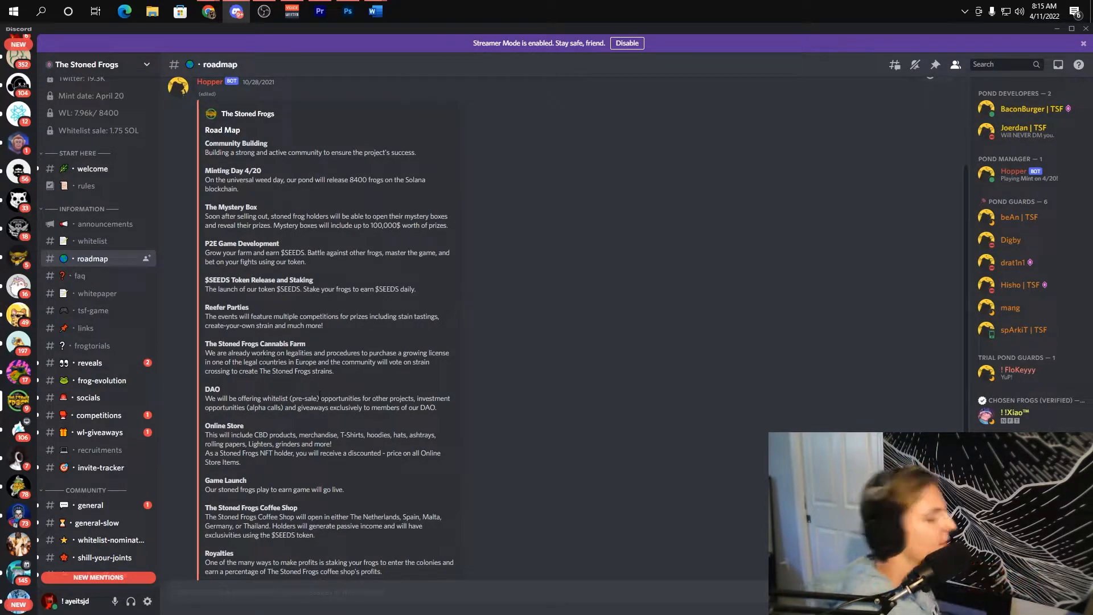
scroll(down, 3)
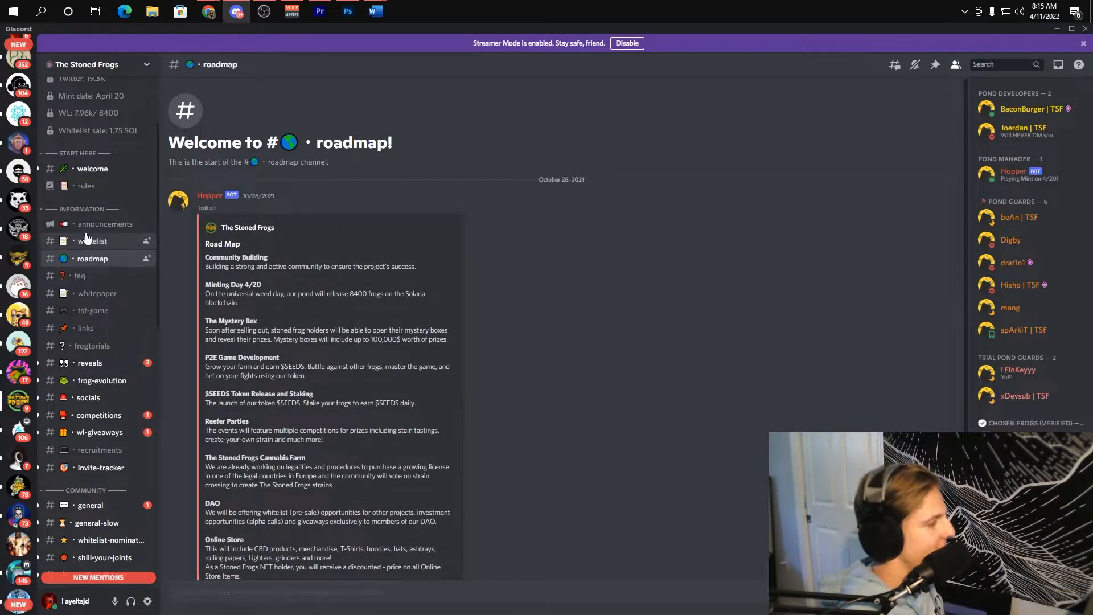
mouse_move(167, 424)
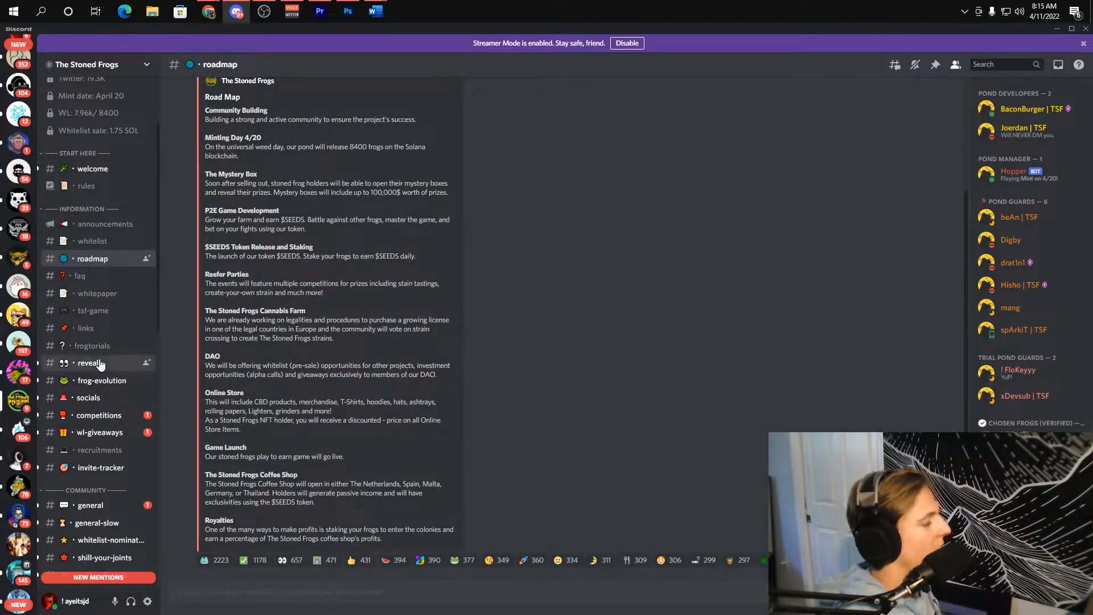
click(89, 362)
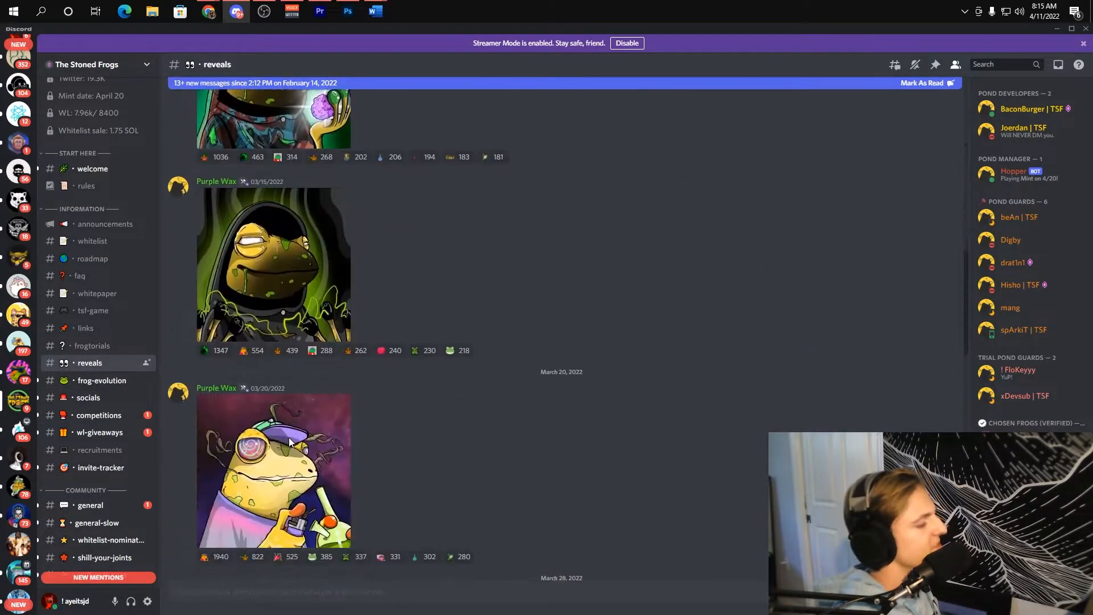
Step: Scroll #reveals back to 'Welcome to #reveals!' and the February 14 first reveal
scroll(down, 3)
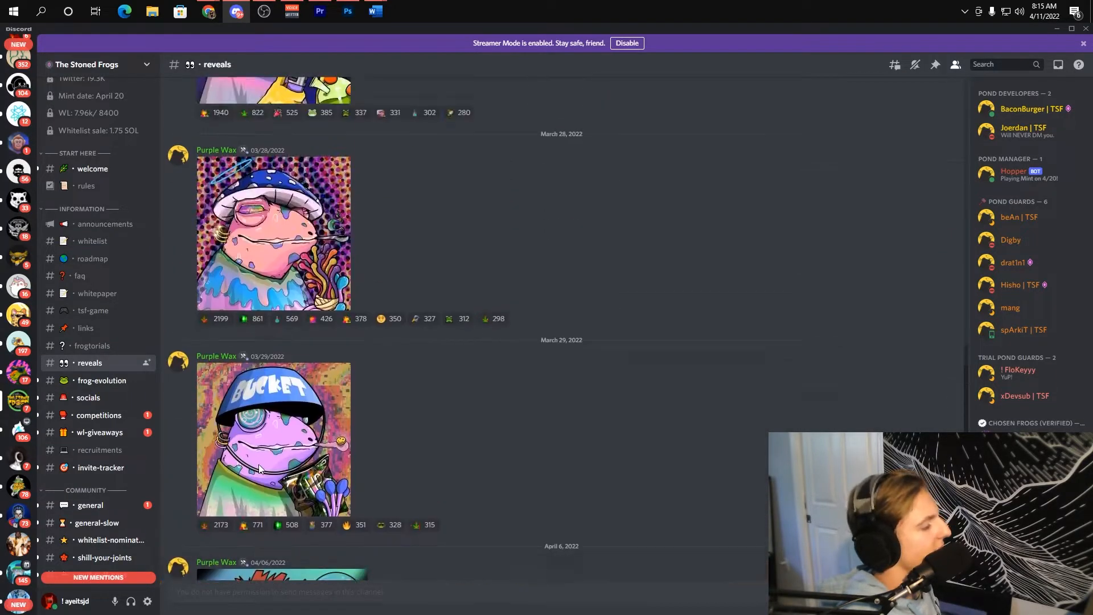
scroll(up, 3)
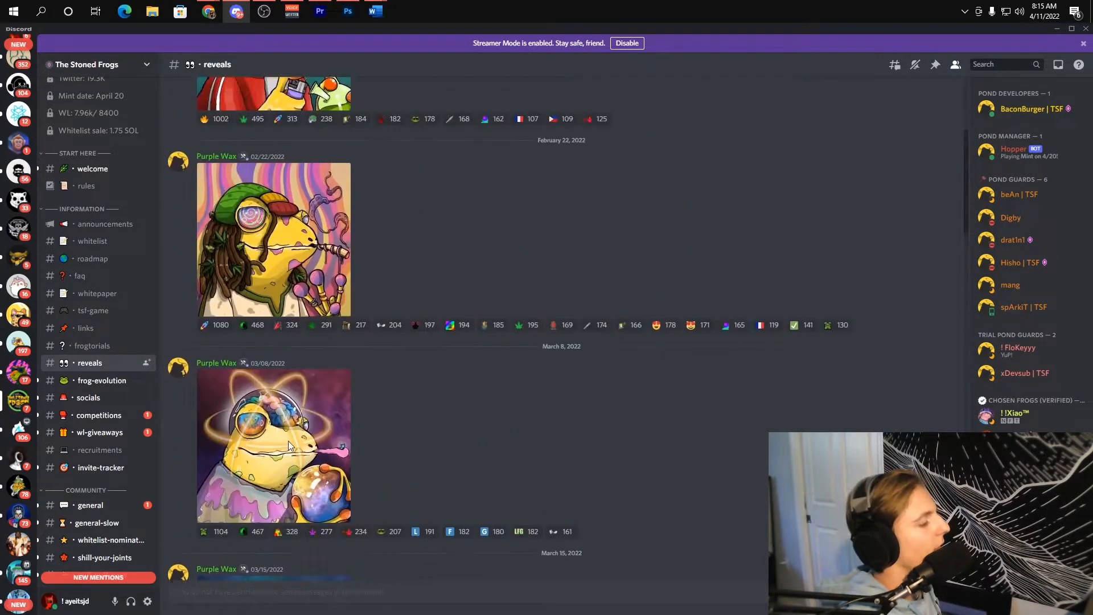
scroll(up, 3)
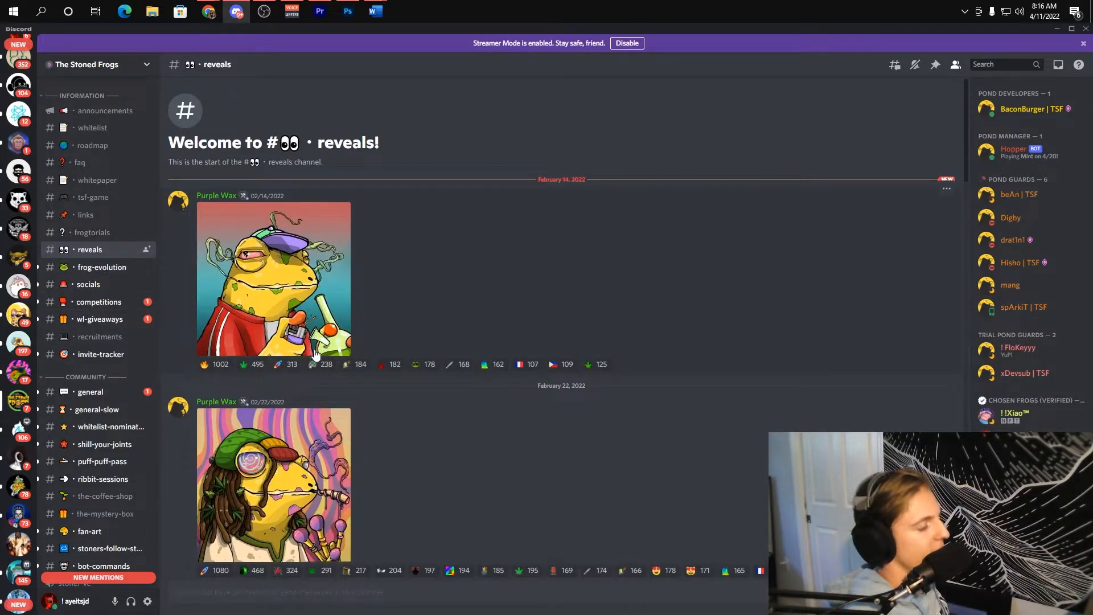
Step: Scroll forward through the reveals to the March 8 and March 15 frog posts
scroll(down, 3)
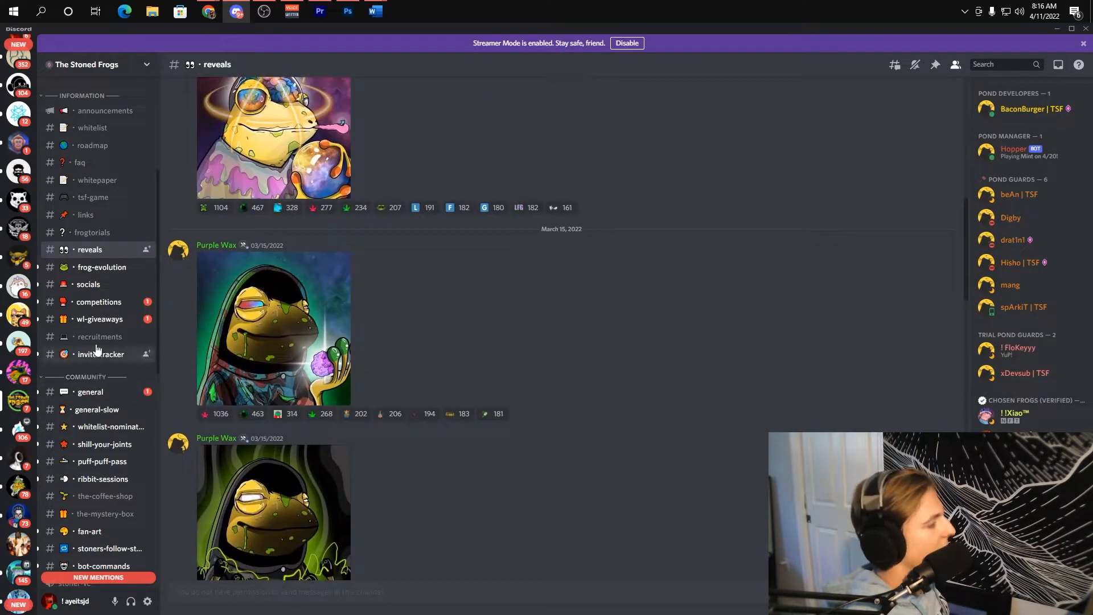
mouse_move(98, 319)
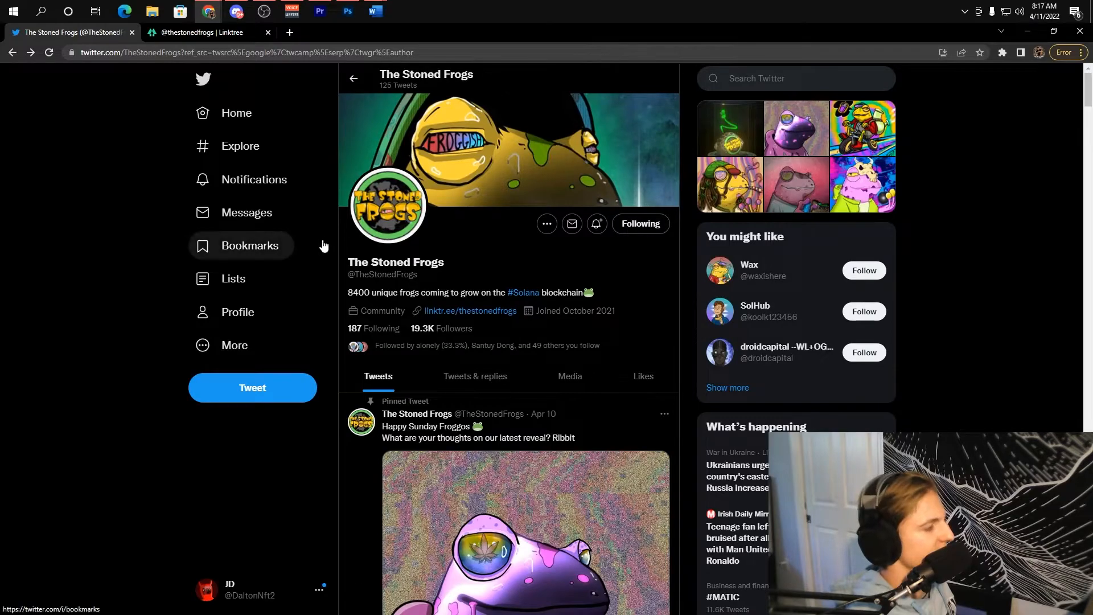
scroll(down, 3)
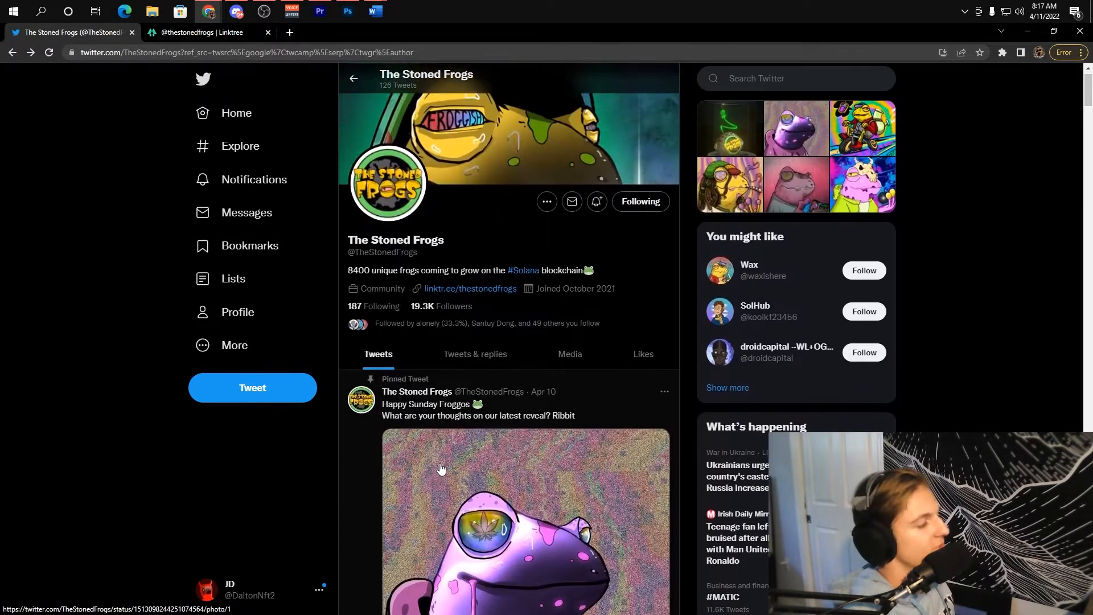
scroll(down, 3)
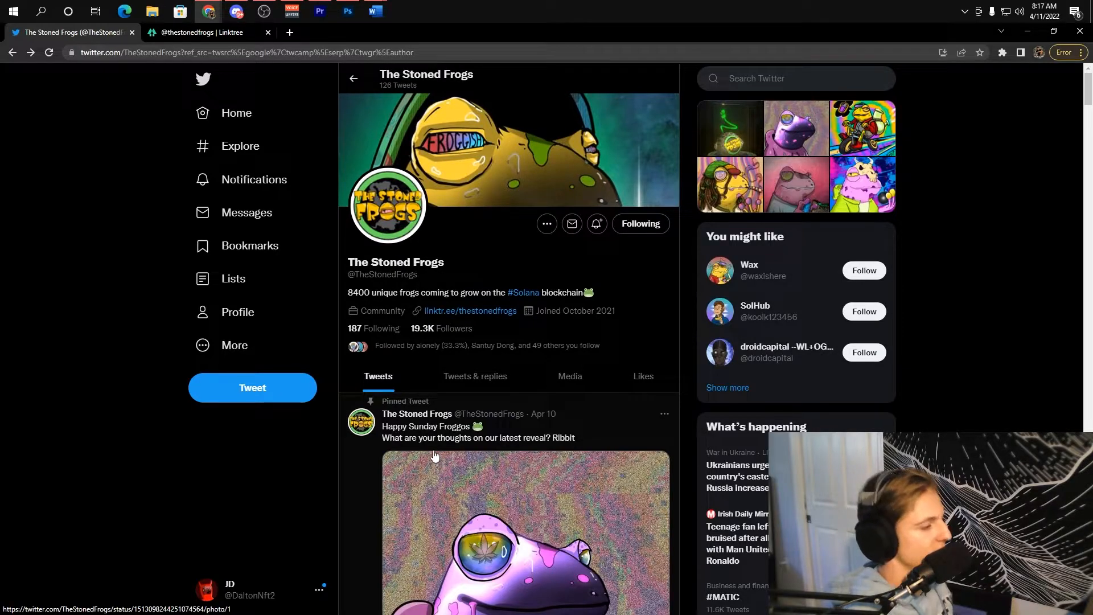
scroll(down, 3)
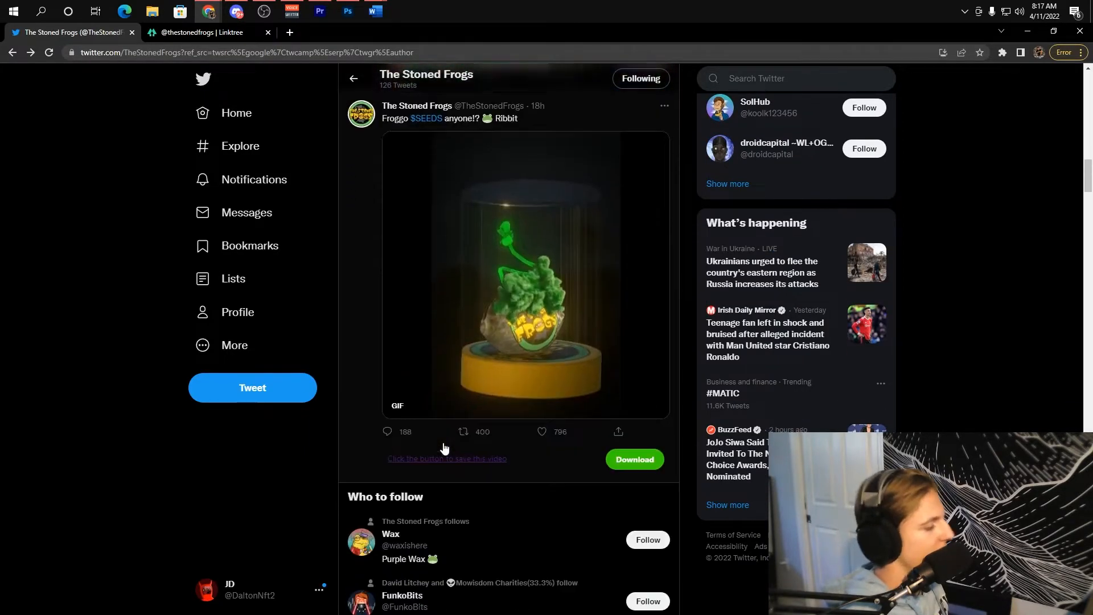
scroll(down, 3)
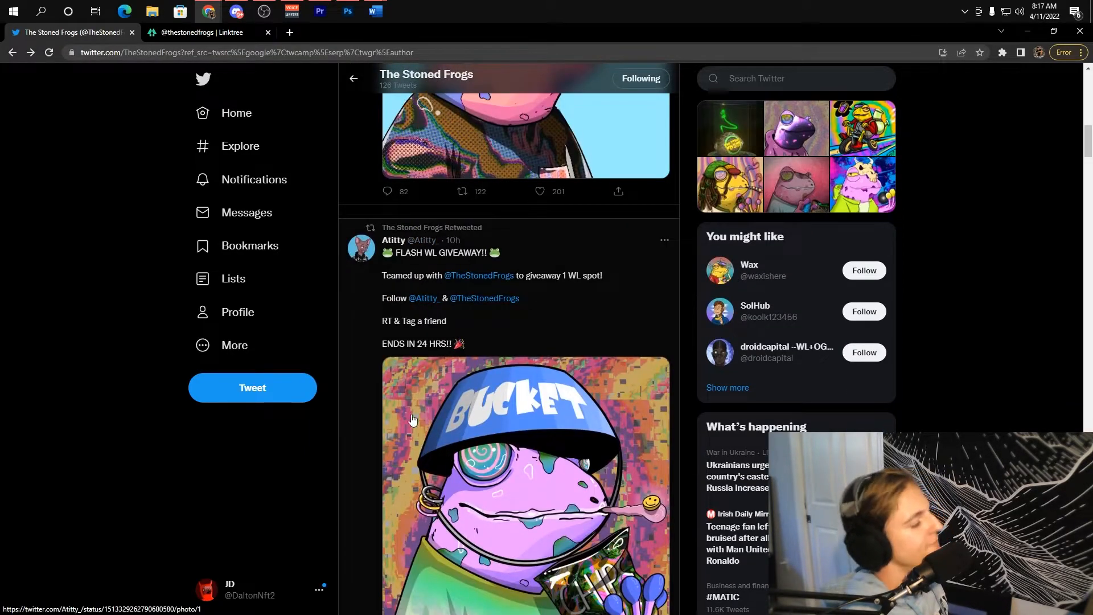
mouse_move(513, 353)
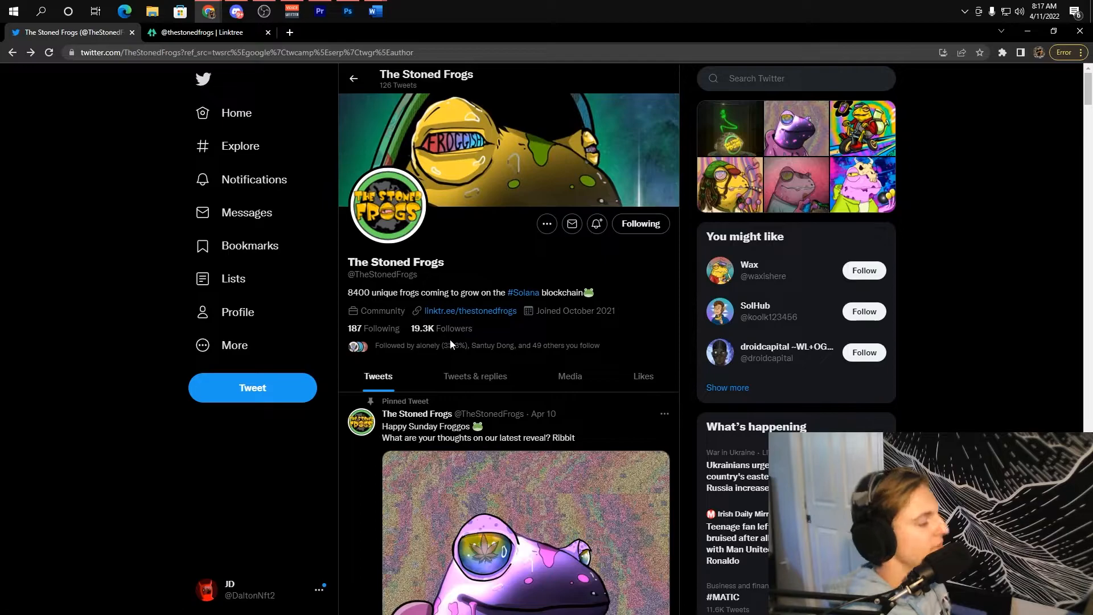
mouse_move(486, 345)
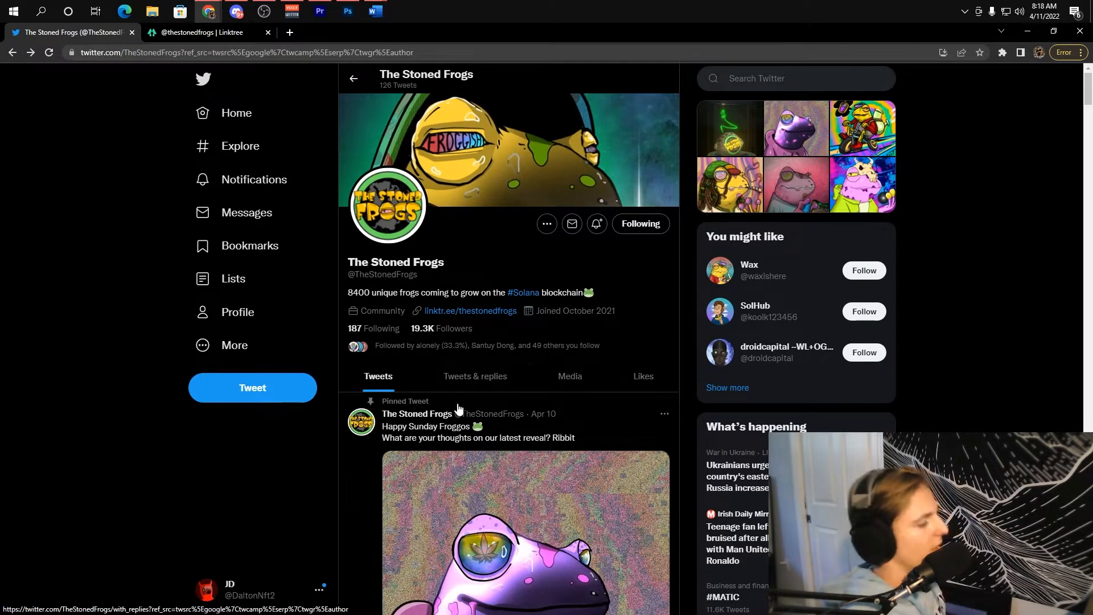
scroll(down, 3)
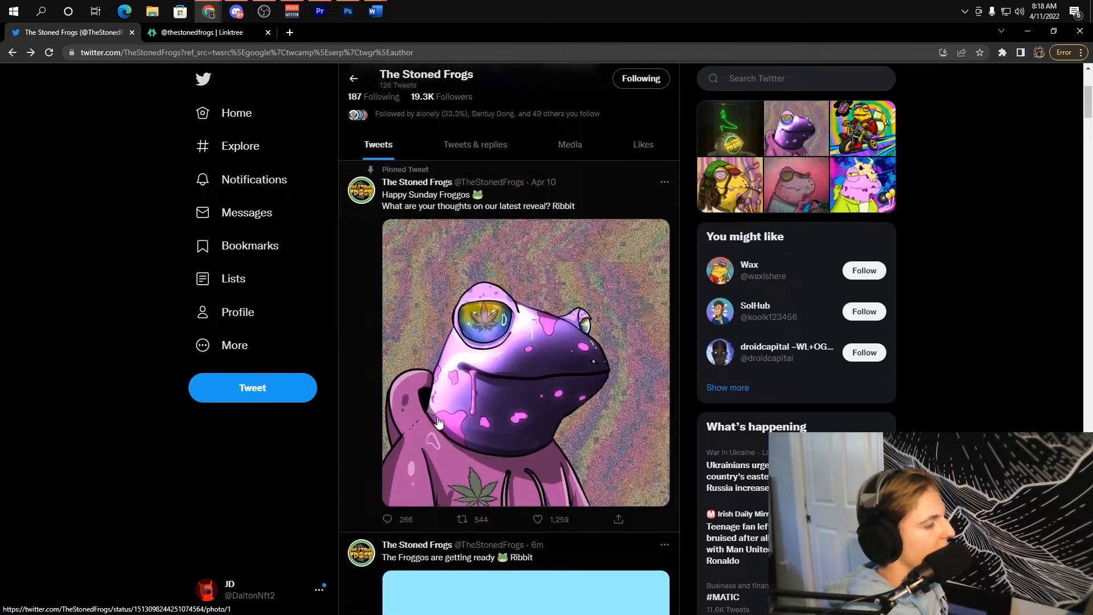
scroll(down, 3)
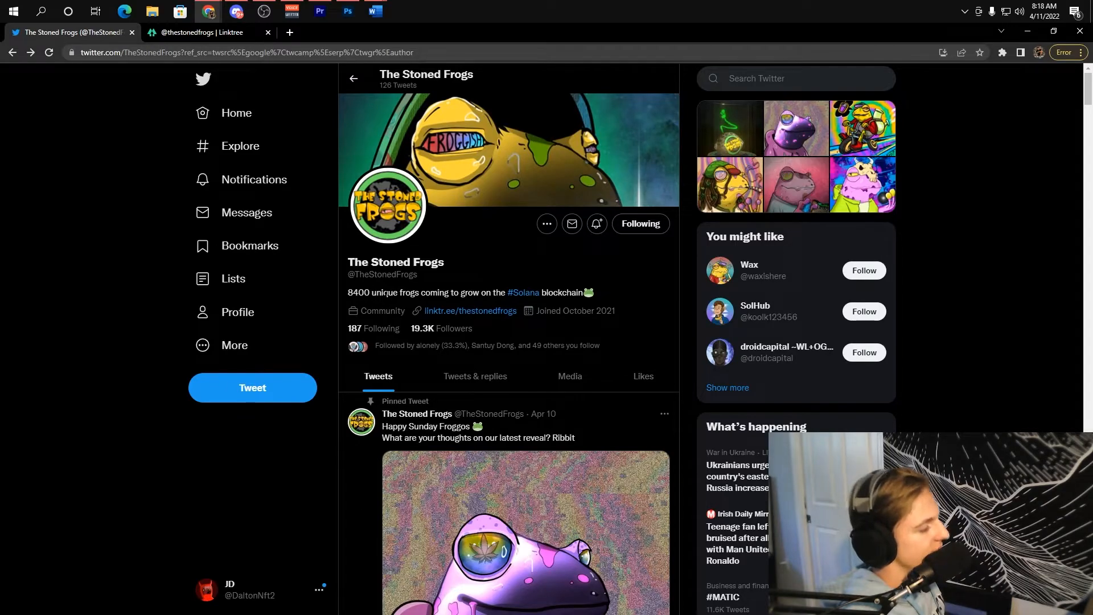
scroll(down, 3)
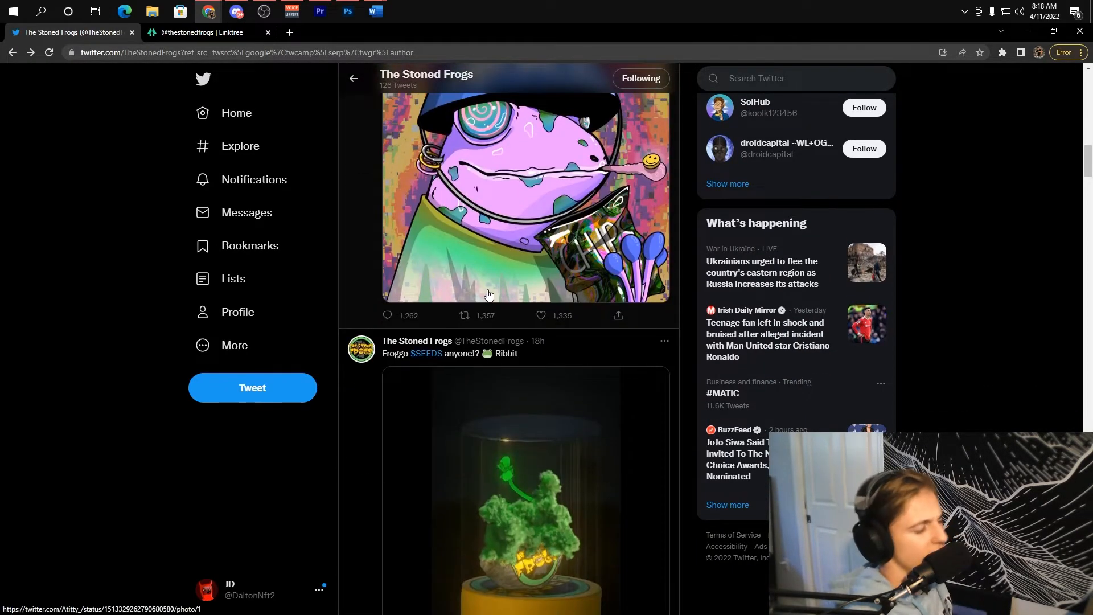
scroll(down, 3)
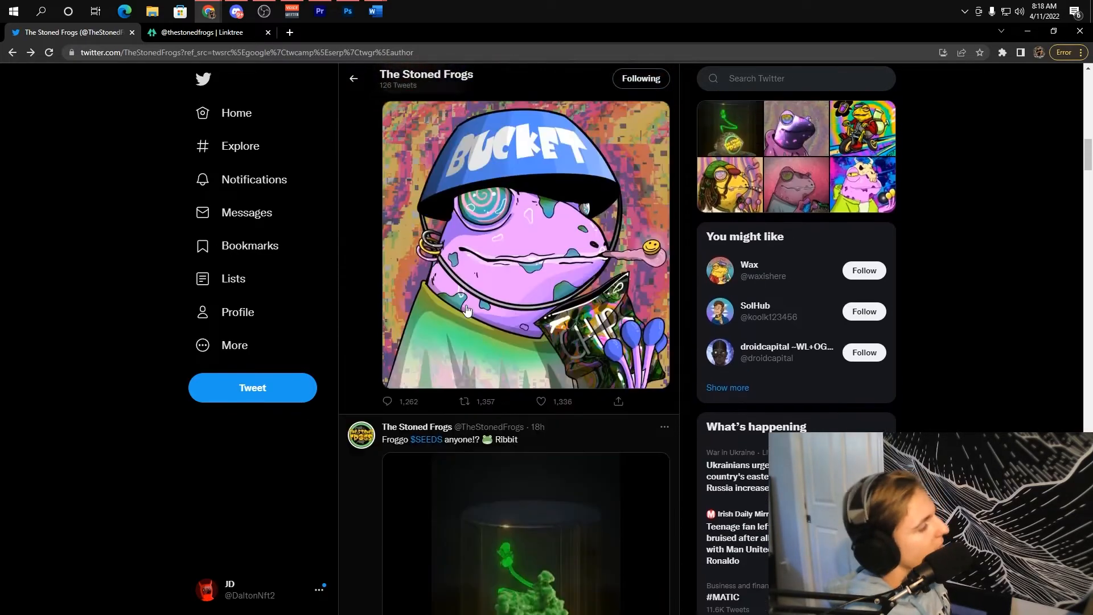
scroll(down, 3)
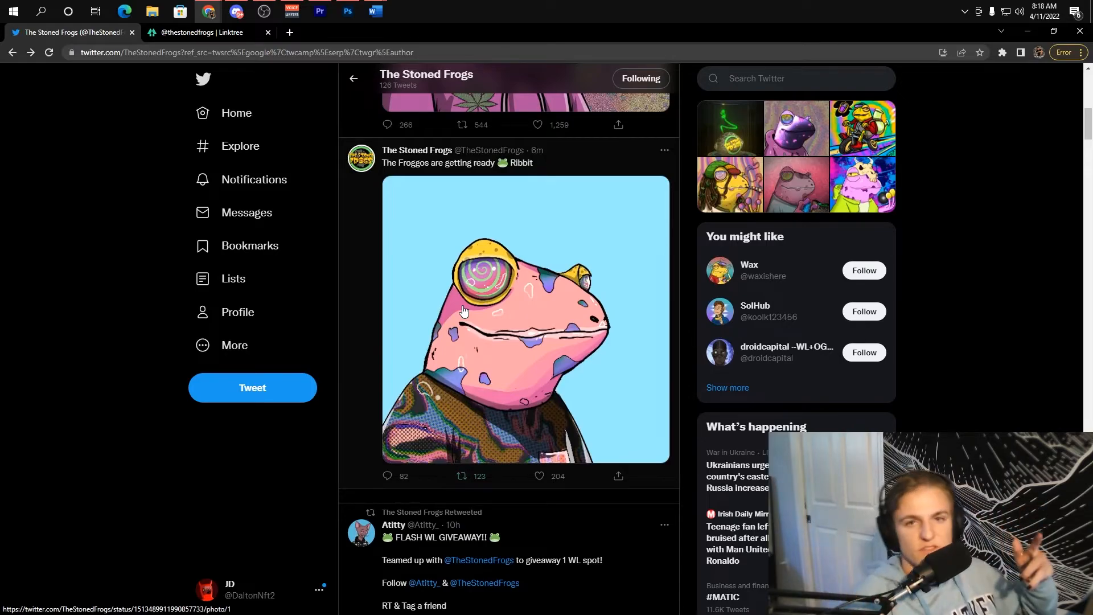